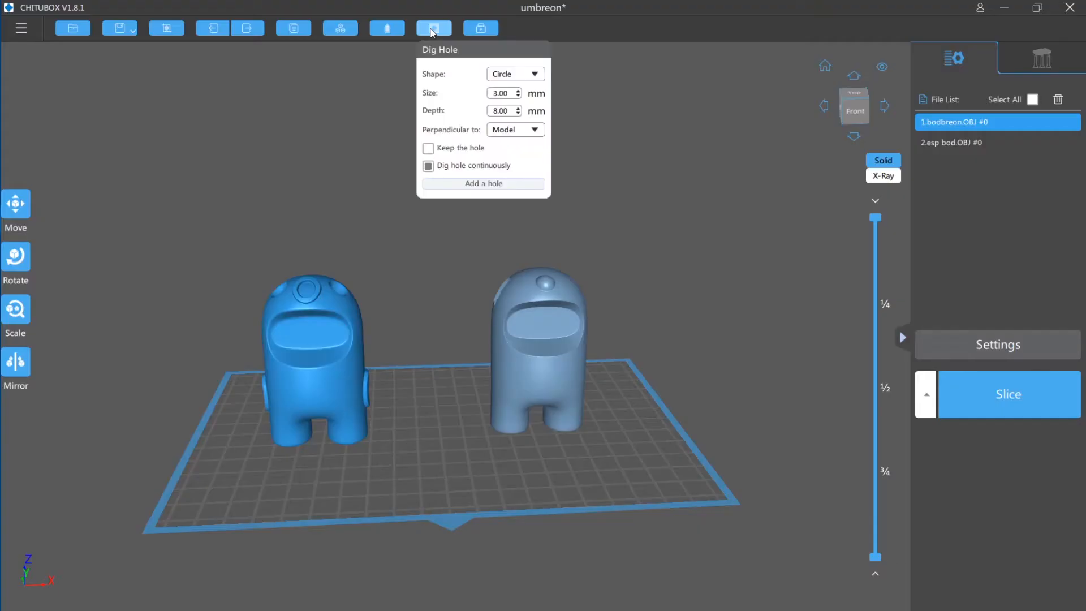
- Configure hollowing with 3.00 mm walls and Infill Structure set to None
click(387, 28)
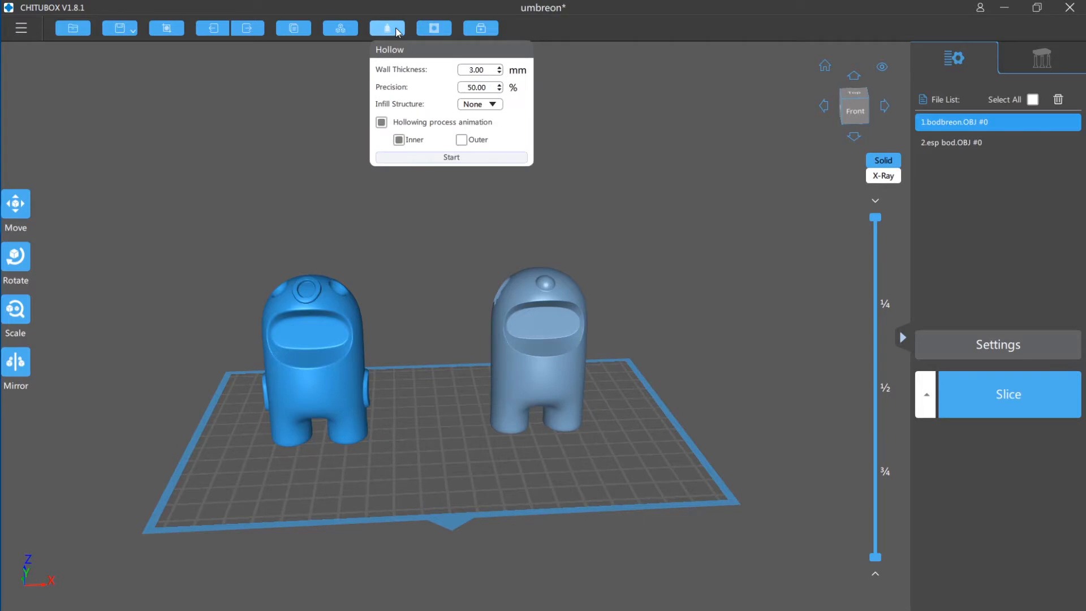
click(492, 104)
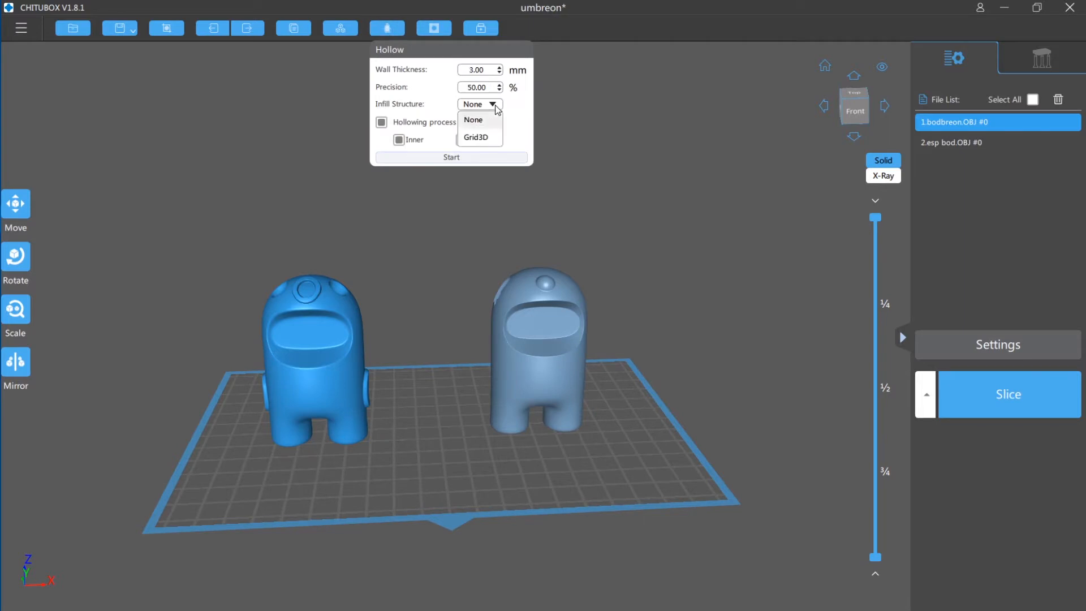
click(473, 119)
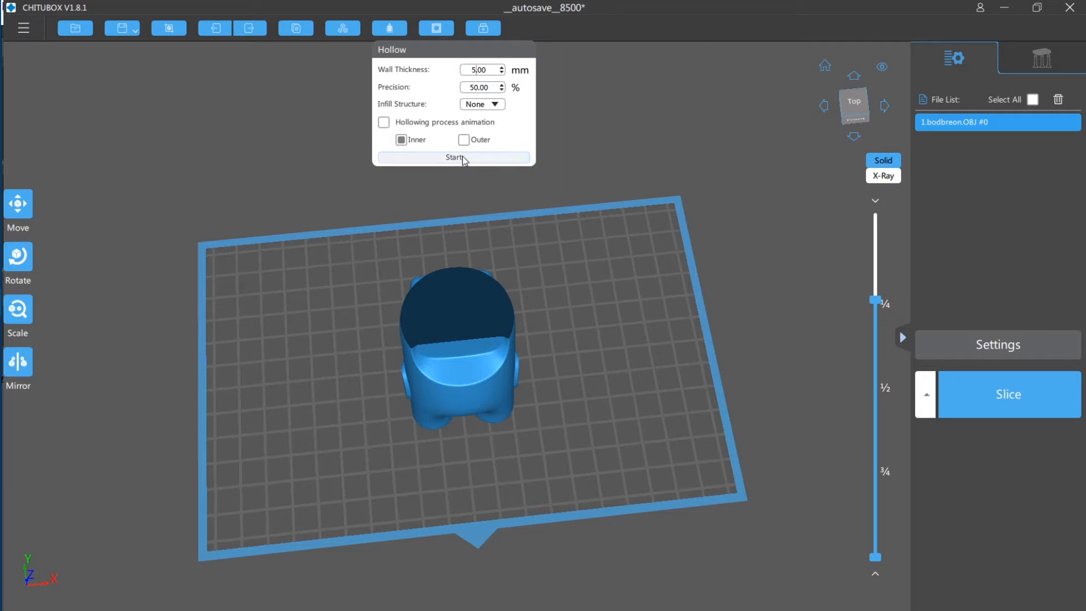
mouse_move(644, 187)
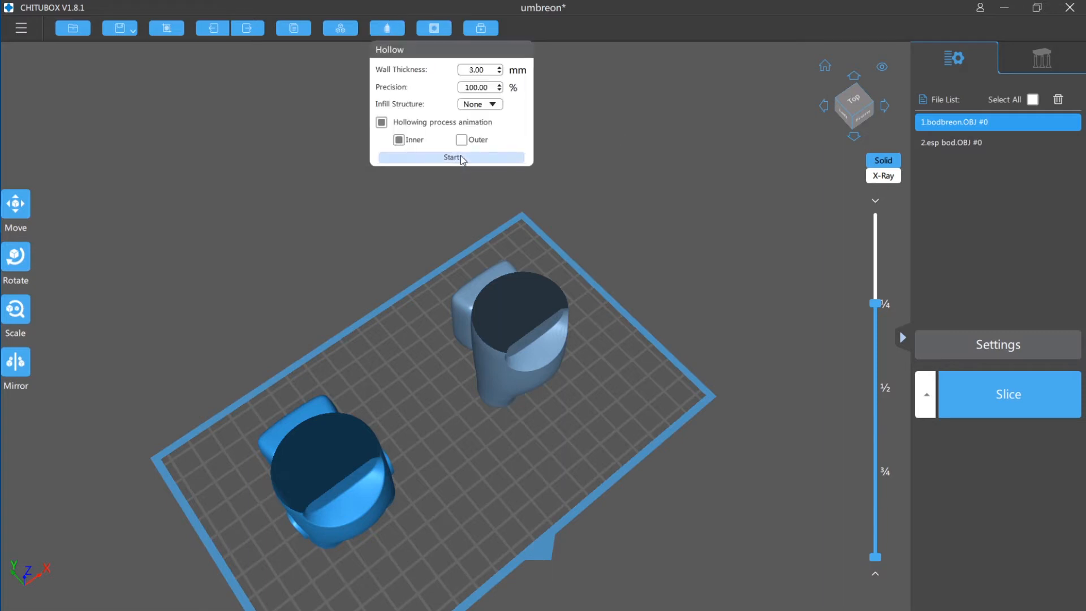
mouse_move(601, 202)
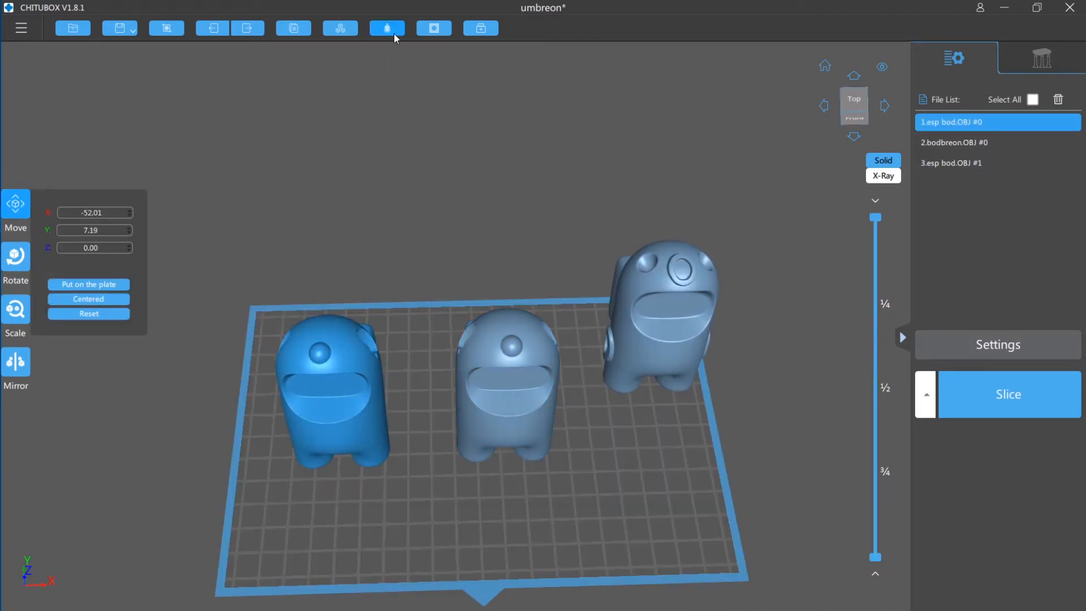
- Preview the hollowing animation from inside and outside before hollowing with 3 mm walls
click(387, 28)
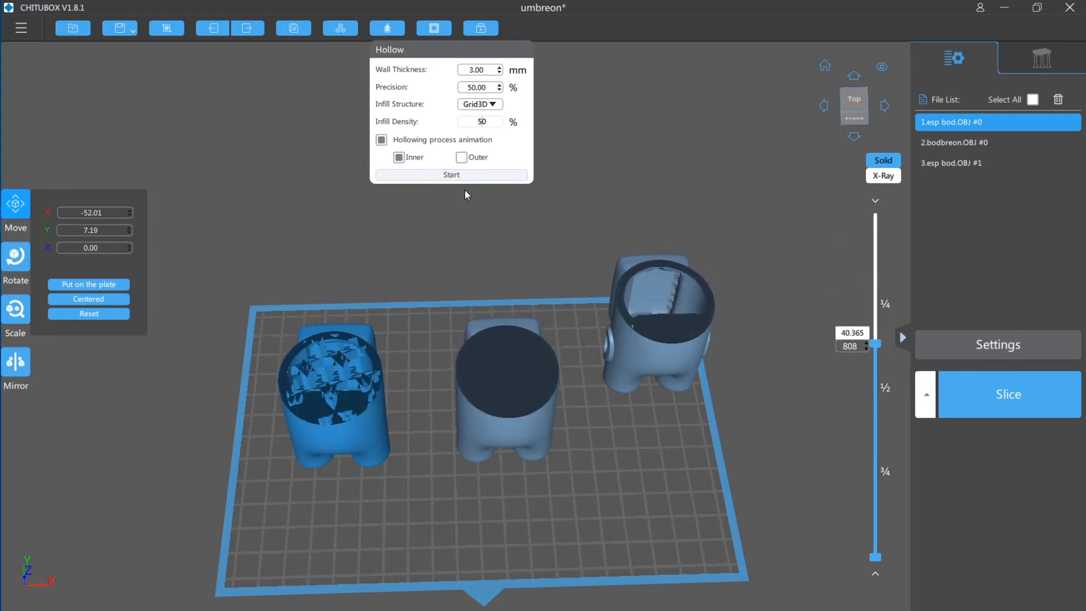
click(462, 157)
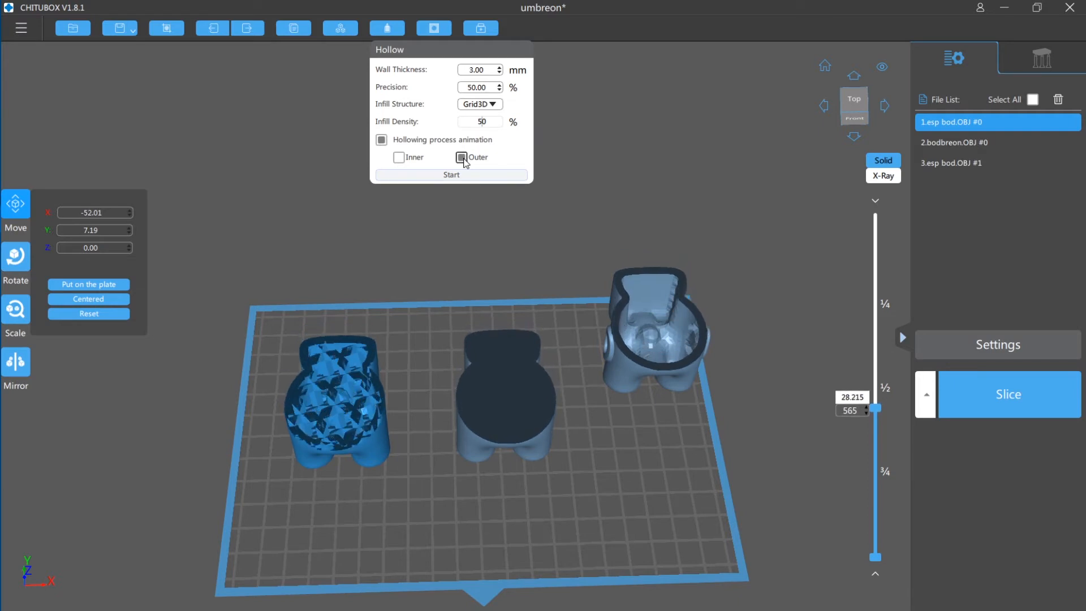
click(462, 157)
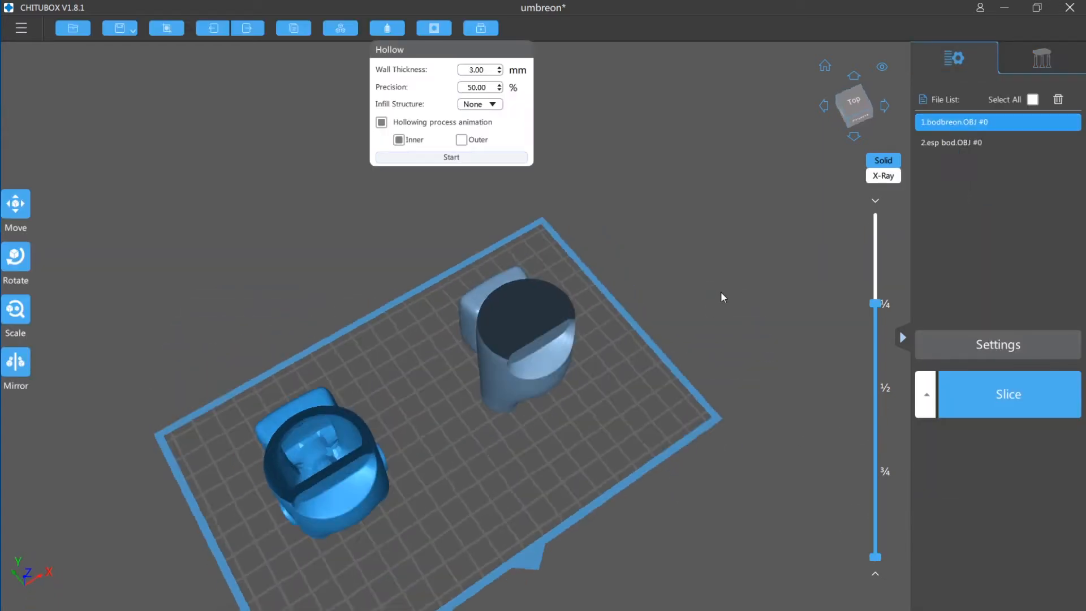
- Orbit the view around the hollowed models
drag(485, 347, 505, 313)
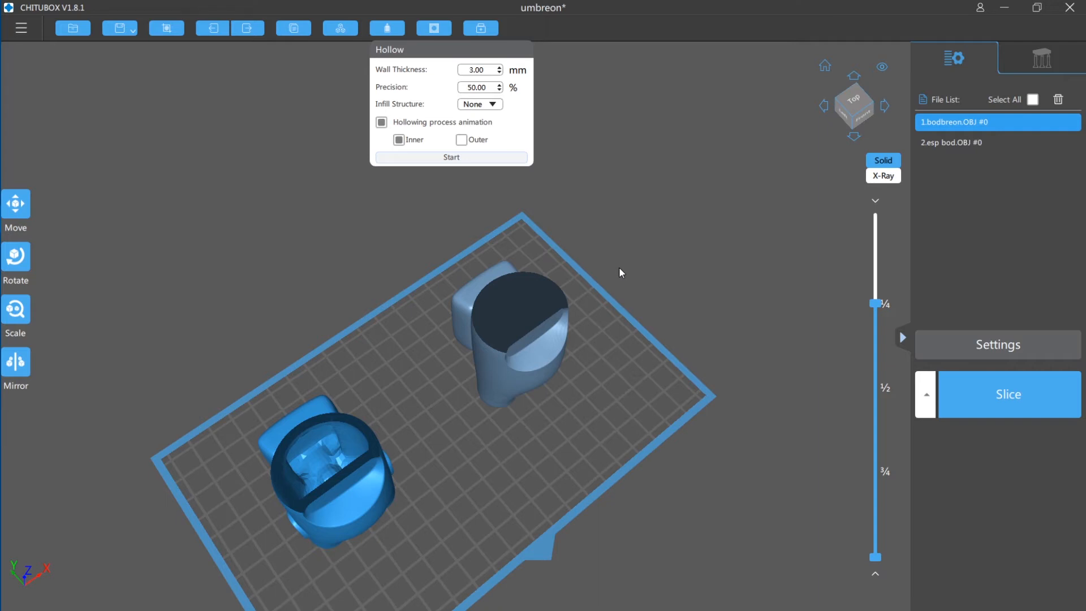
mouse_move(619, 354)
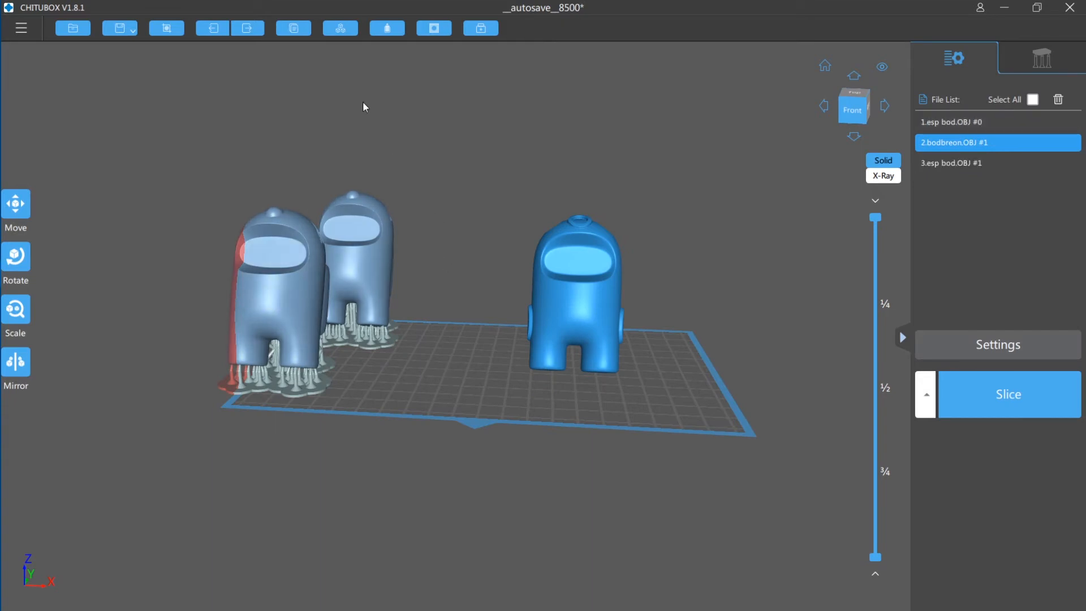
- Dig 3 mm drain holes, 8 mm deep, into the supported and front character models
click(433, 27)
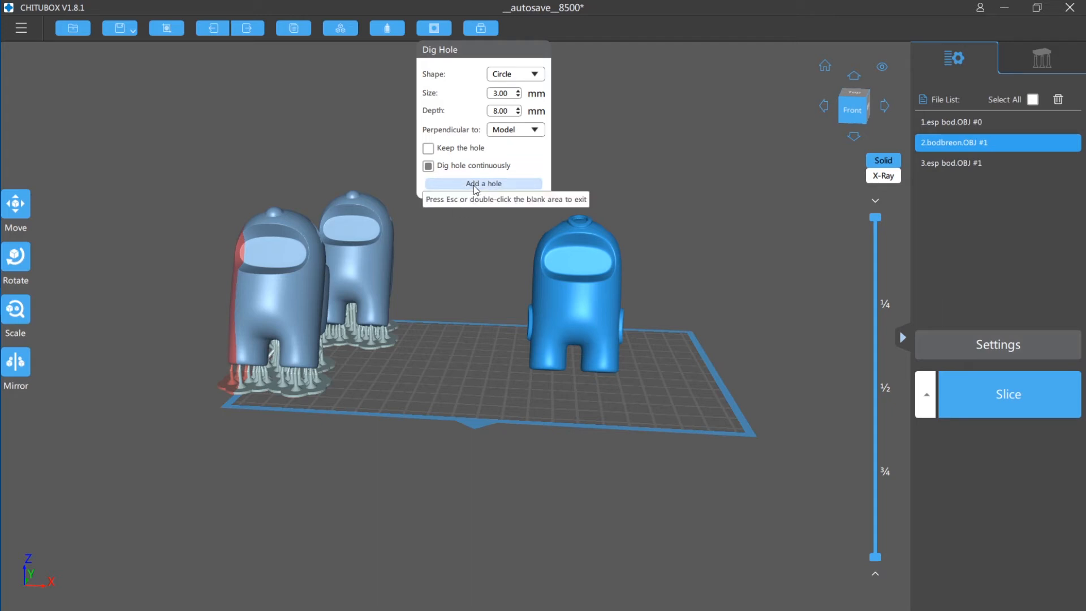
mouse_move(512, 130)
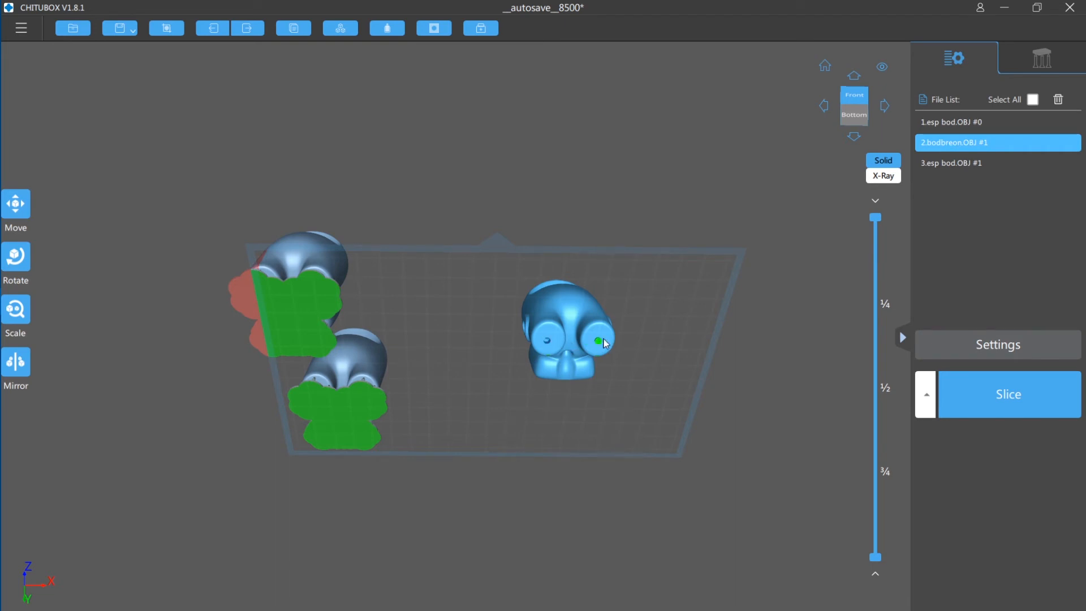
mouse_move(731, 251)
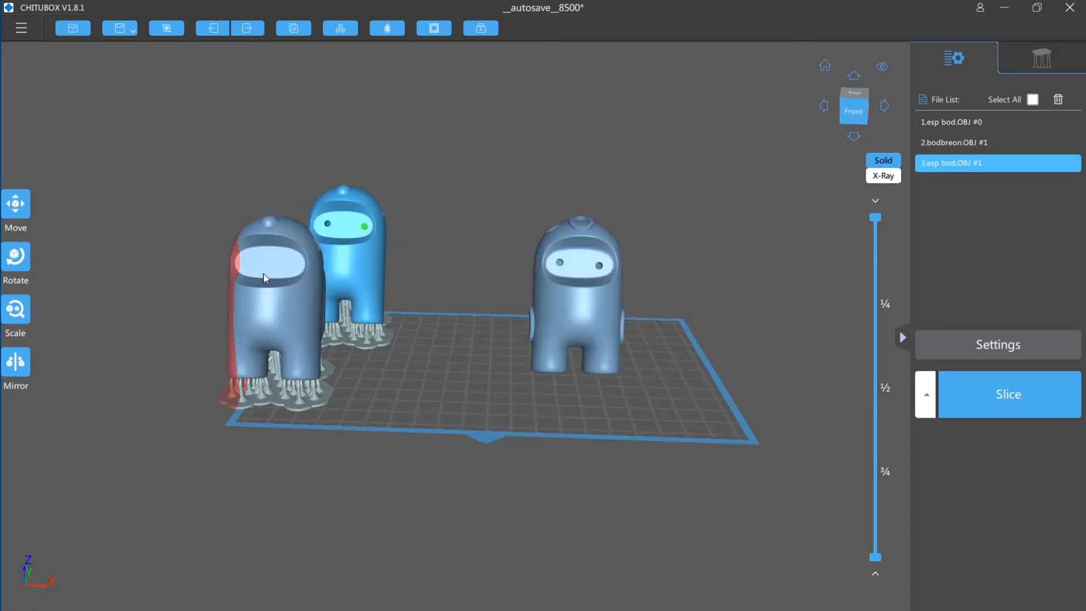
click(996, 123)
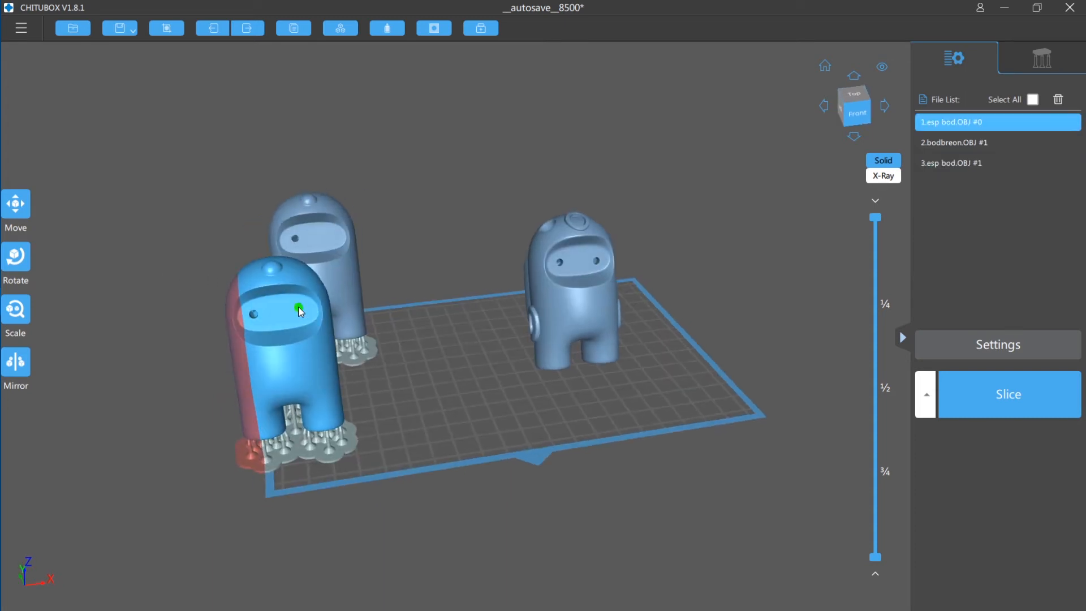
click(998, 163)
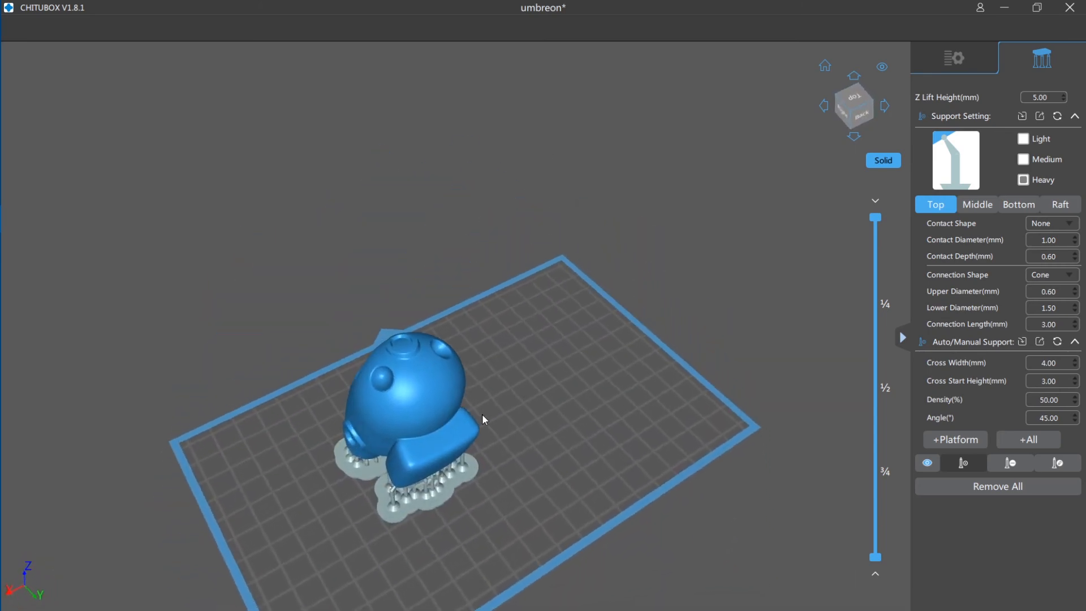
- Add heavy supports to all parts and start slicing the plate
click(853, 105)
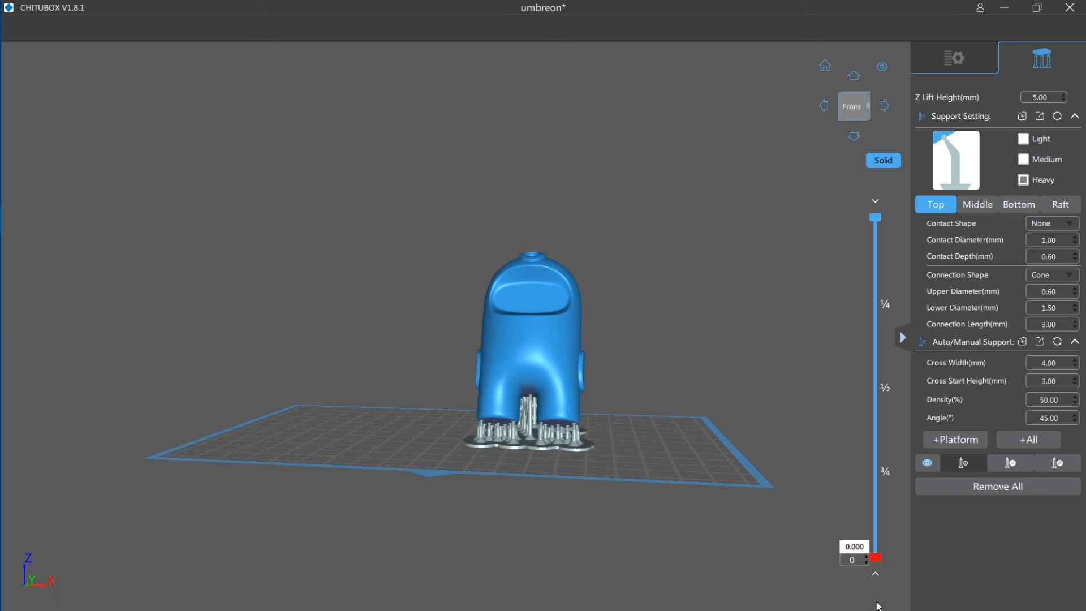
click(1008, 372)
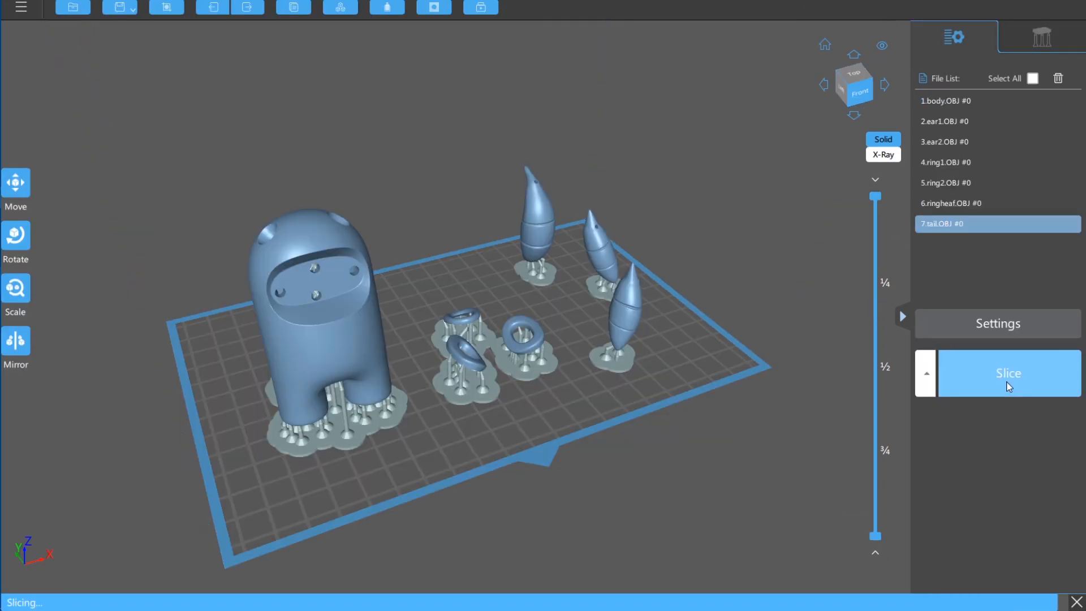
- Finish slicing (35.32 ml resin, ~3h03m) and orbit the layer preview to inspect it
click(1008, 372)
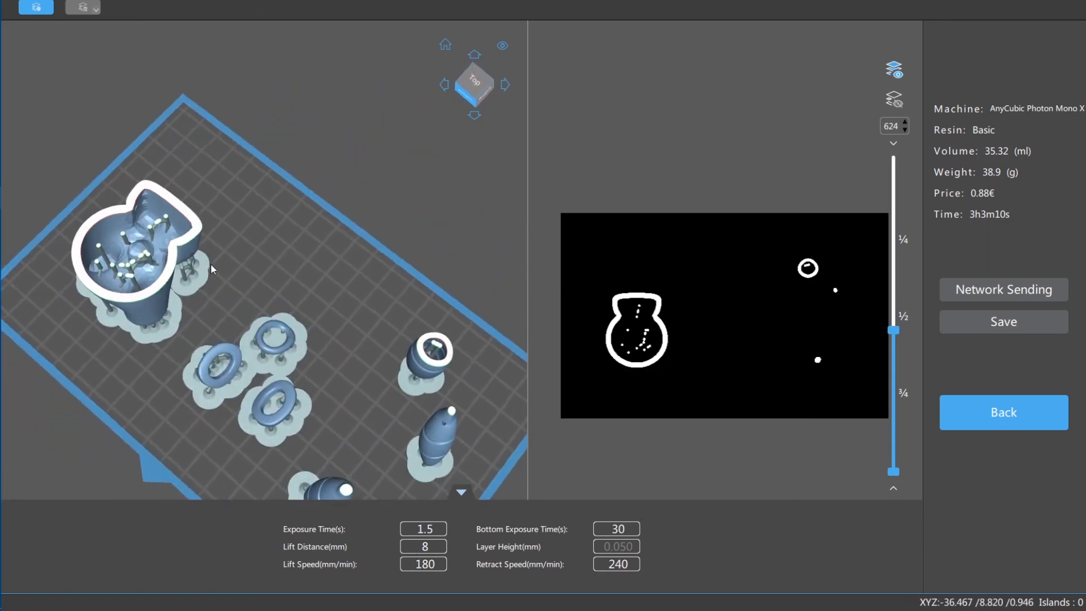
drag(211, 269, 133, 246)
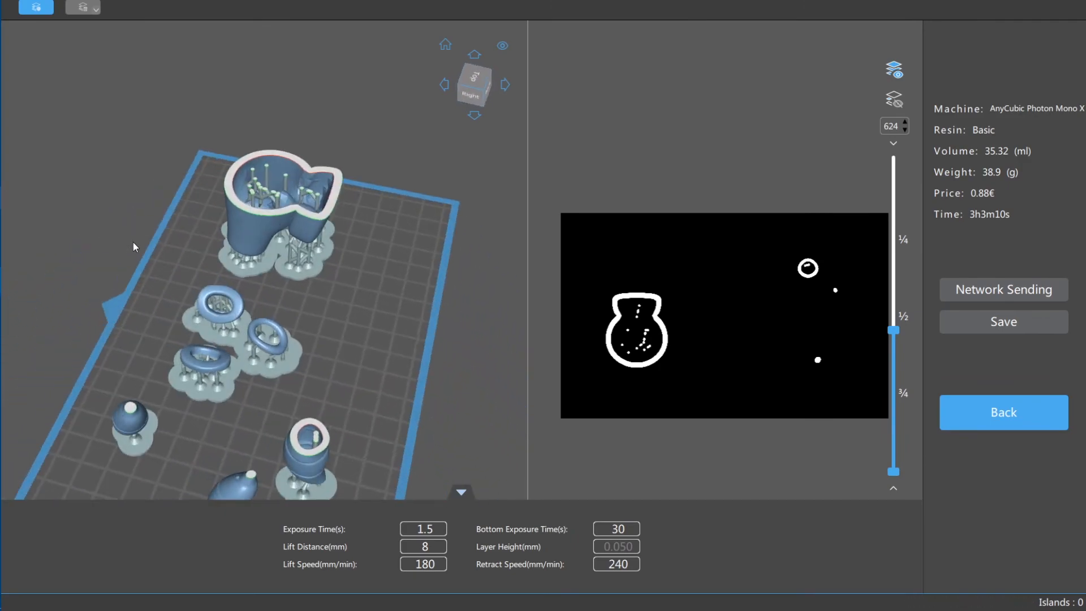